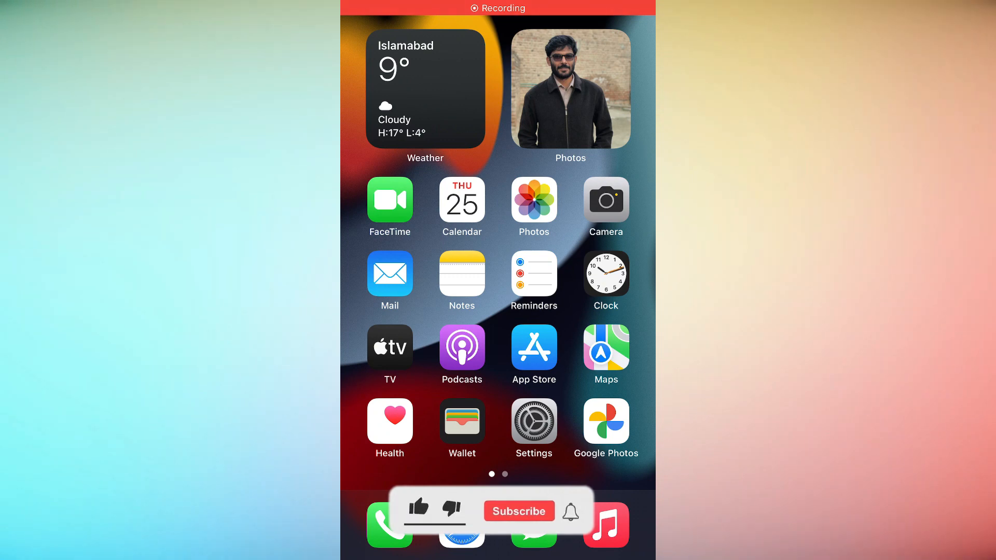
Step: Launch the Settings app from the Home Screen
left_click(418, 511)
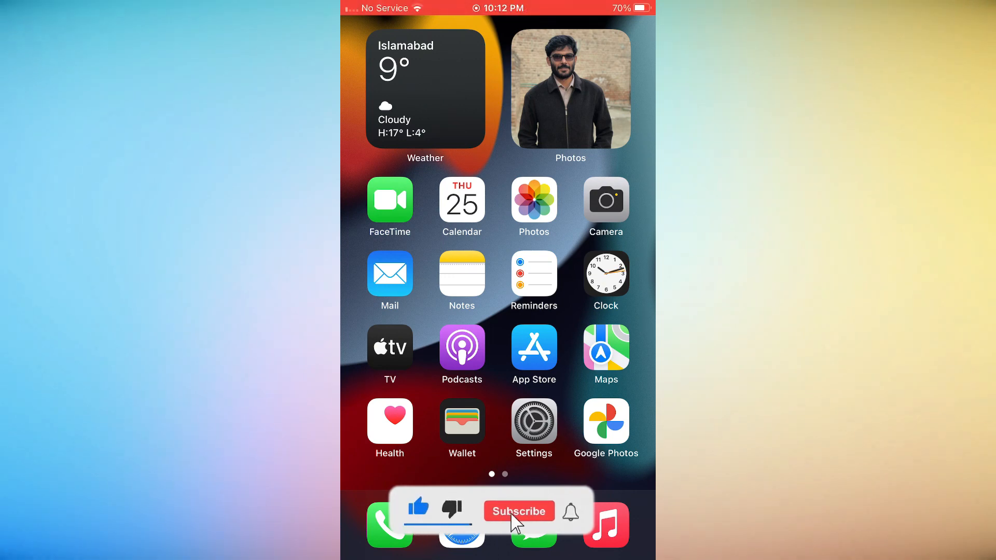
left_click(519, 510)
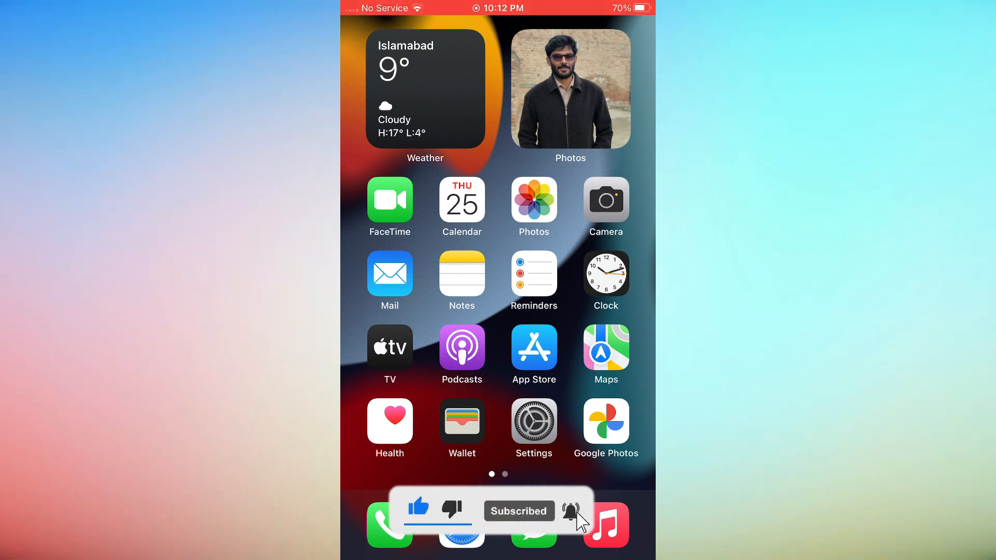
left_click(533, 421)
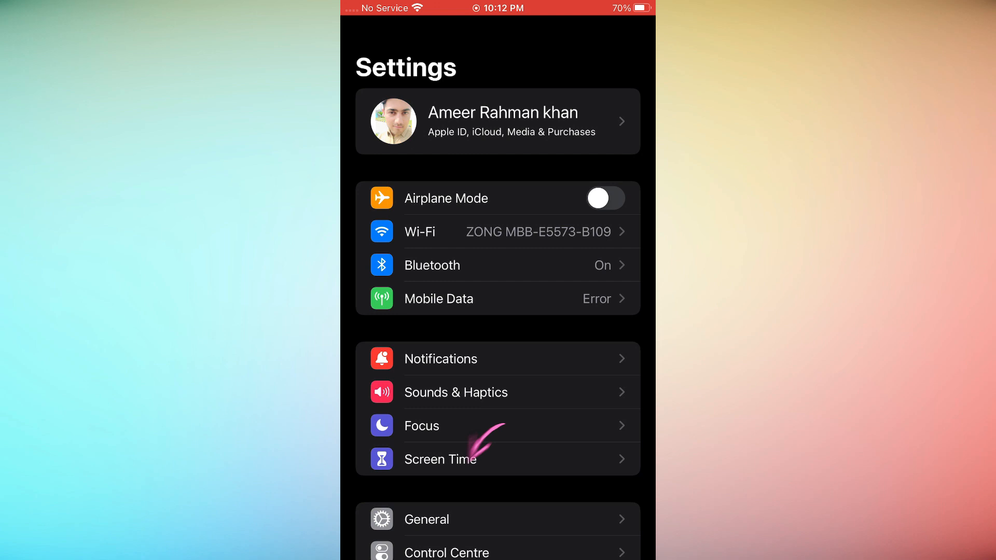
Step: Navigate through General and VPN & Device Management to the VPN configurations page
left_click(425, 519)
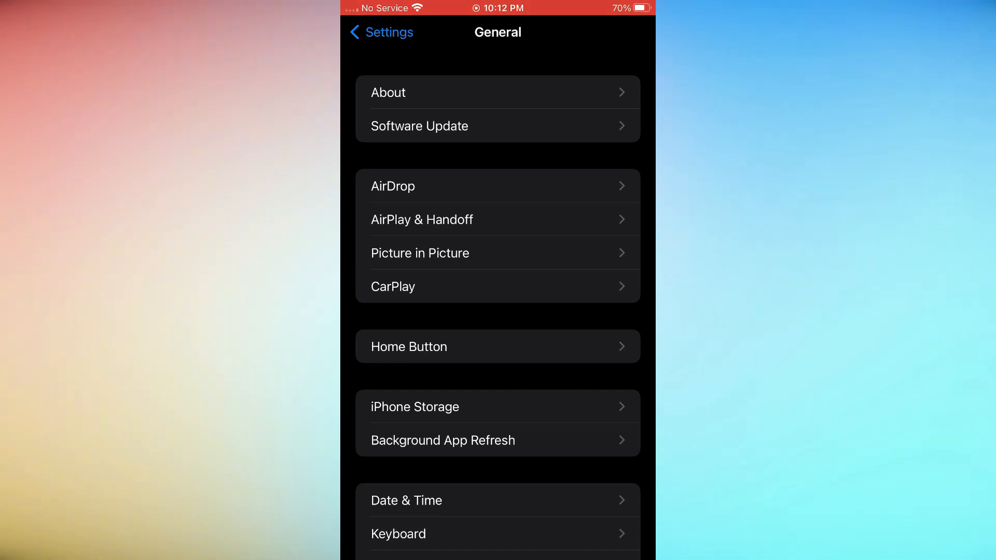
scroll("down", 3)
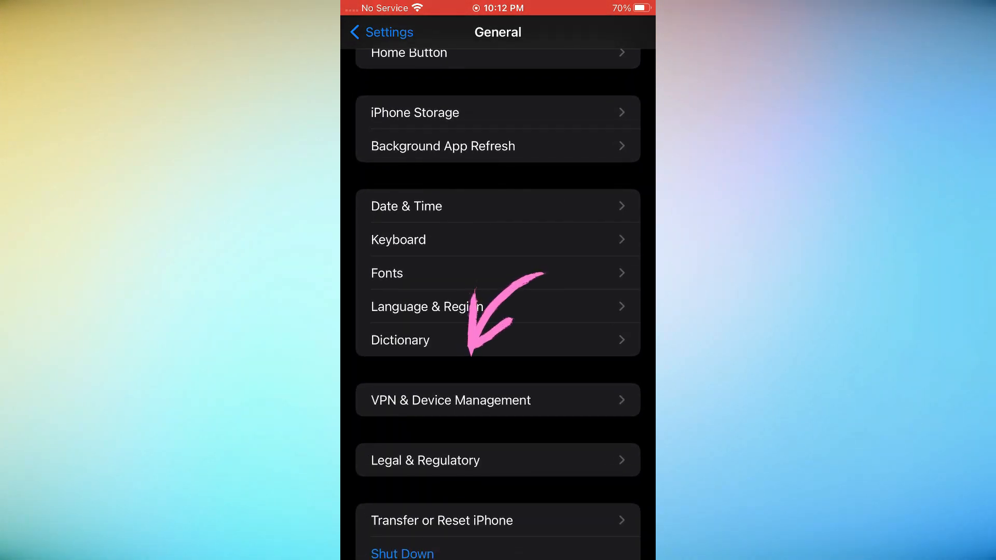
left_click(497, 400)
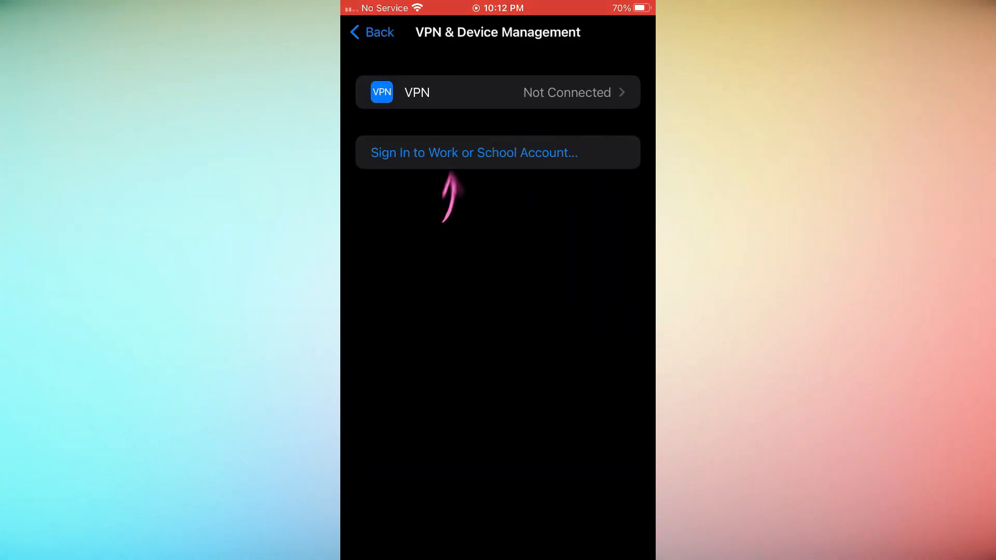
left_click(498, 91)
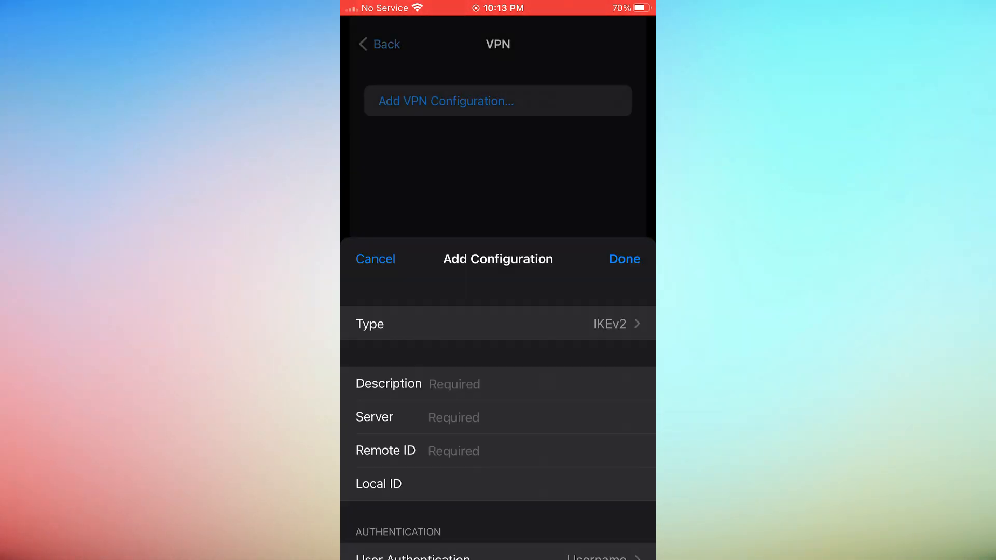
Step: Switch the new VPN configuration's type from IKEv2 to IPsec
left_click(498, 324)
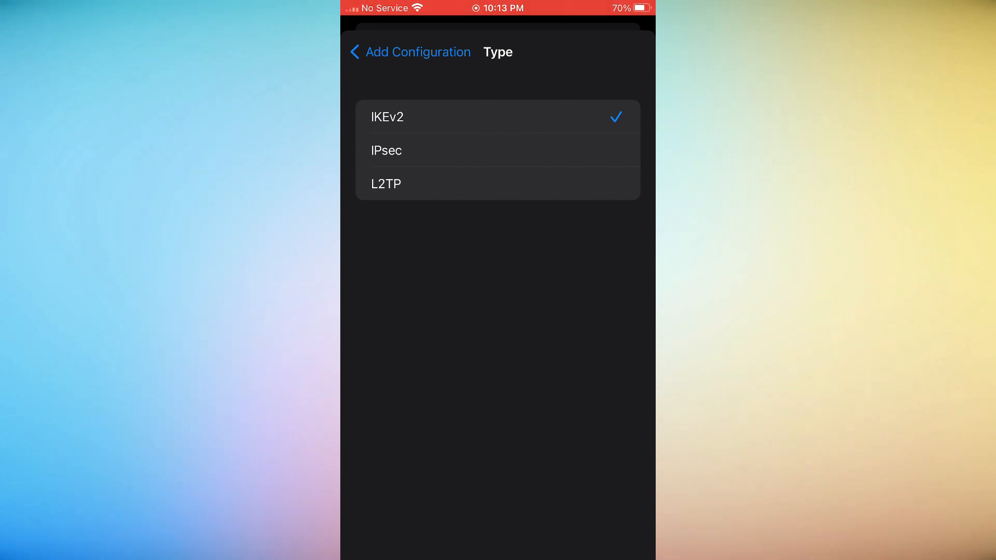
left_click(385, 150)
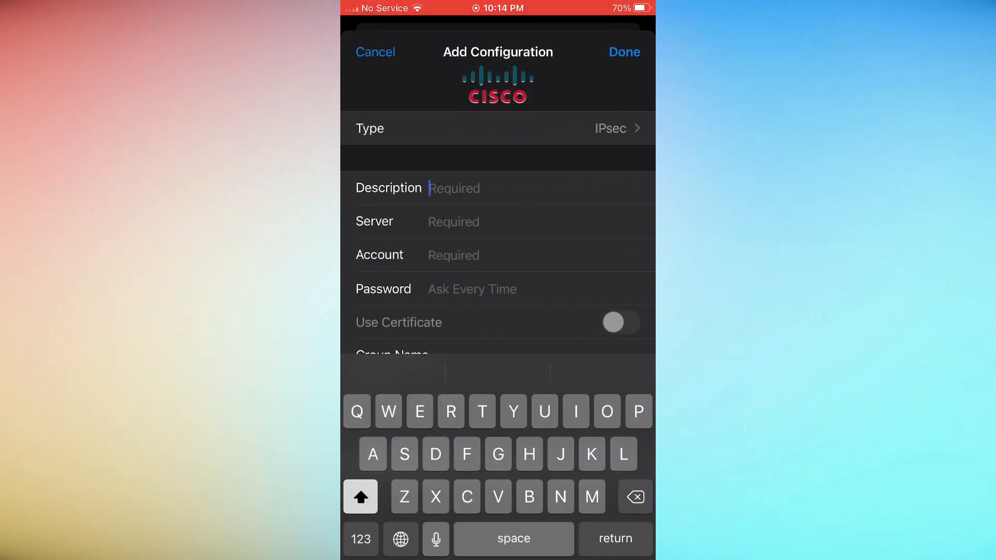
Step: Name the IPsec configuration 'Self', set the proxy to Manual and save it with Done
type("Self")
left_click(541, 255)
type("abcd")
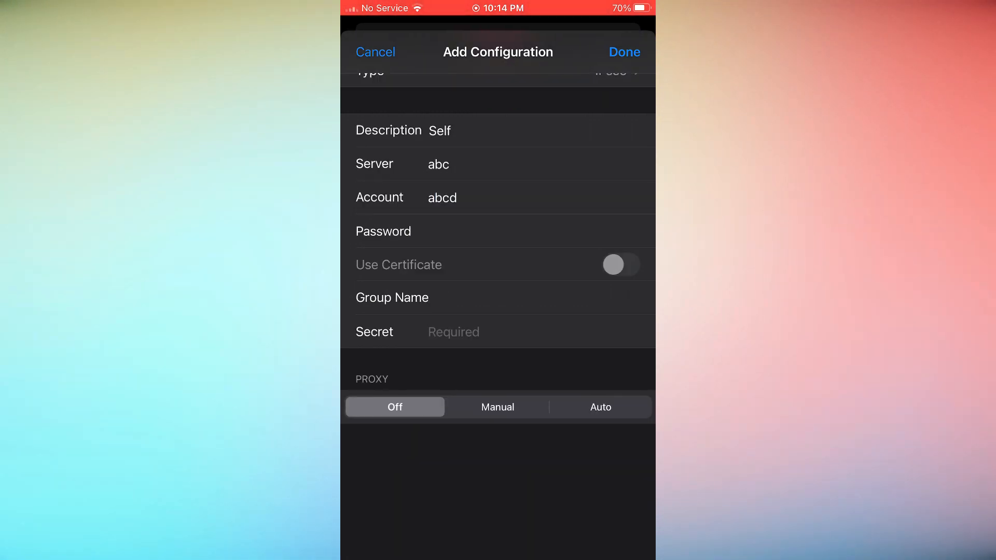
left_click(497, 407)
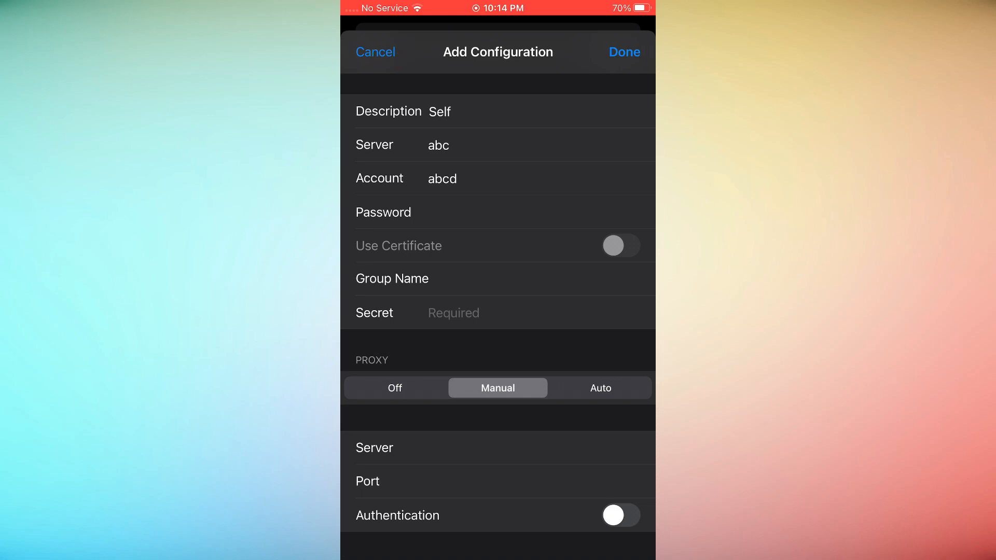
left_click(600, 388)
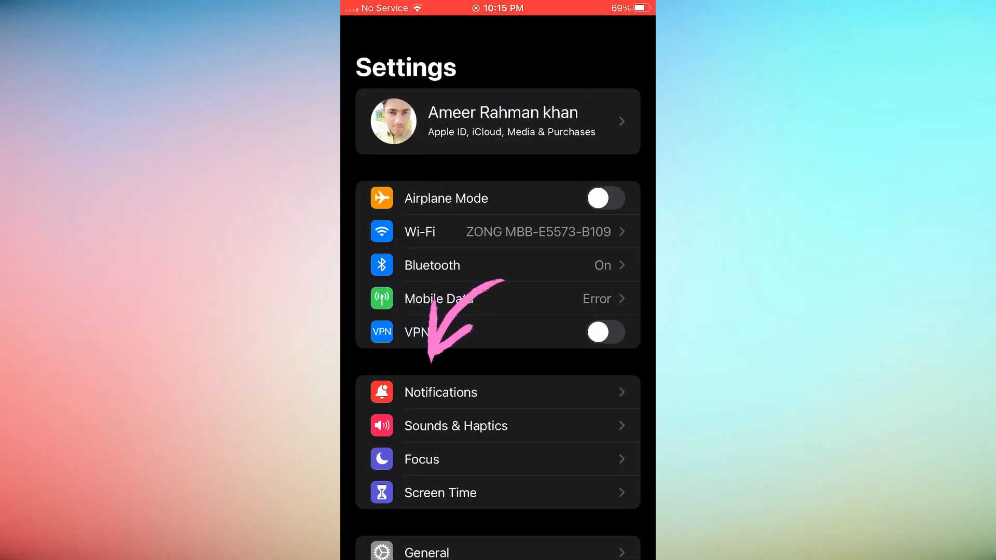
Step: Return via General to the VPN page showing 'Self' with its Not Connected status switch
left_click(425, 550)
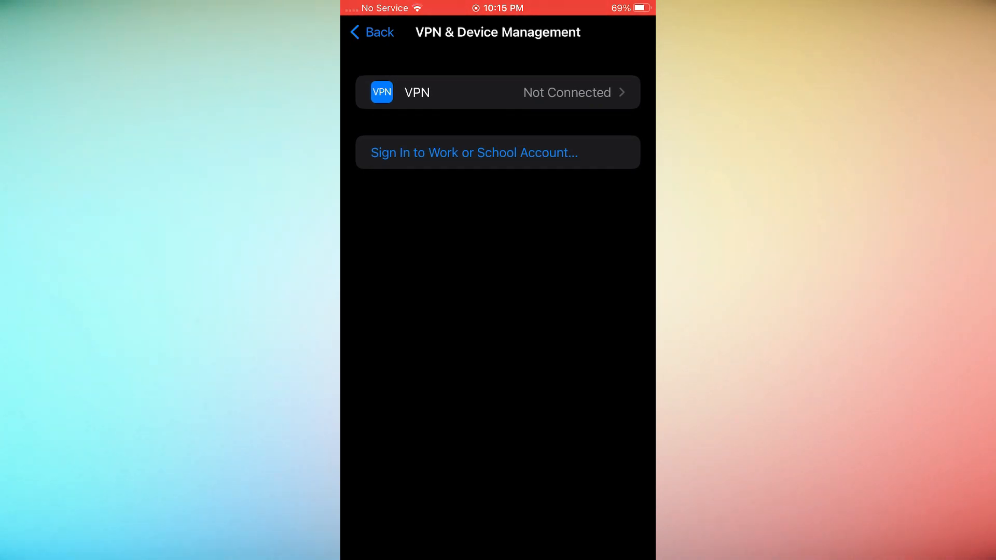
left_click(498, 92)
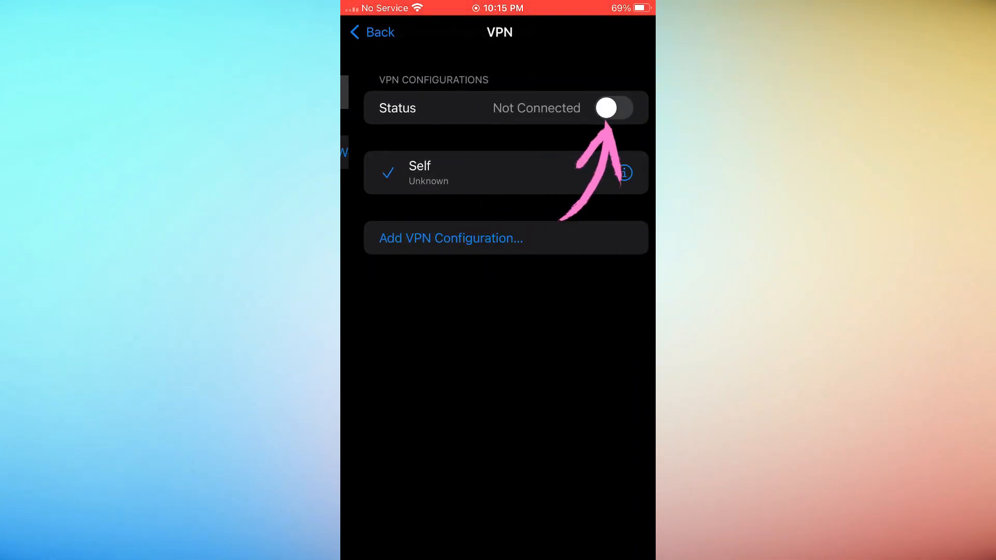